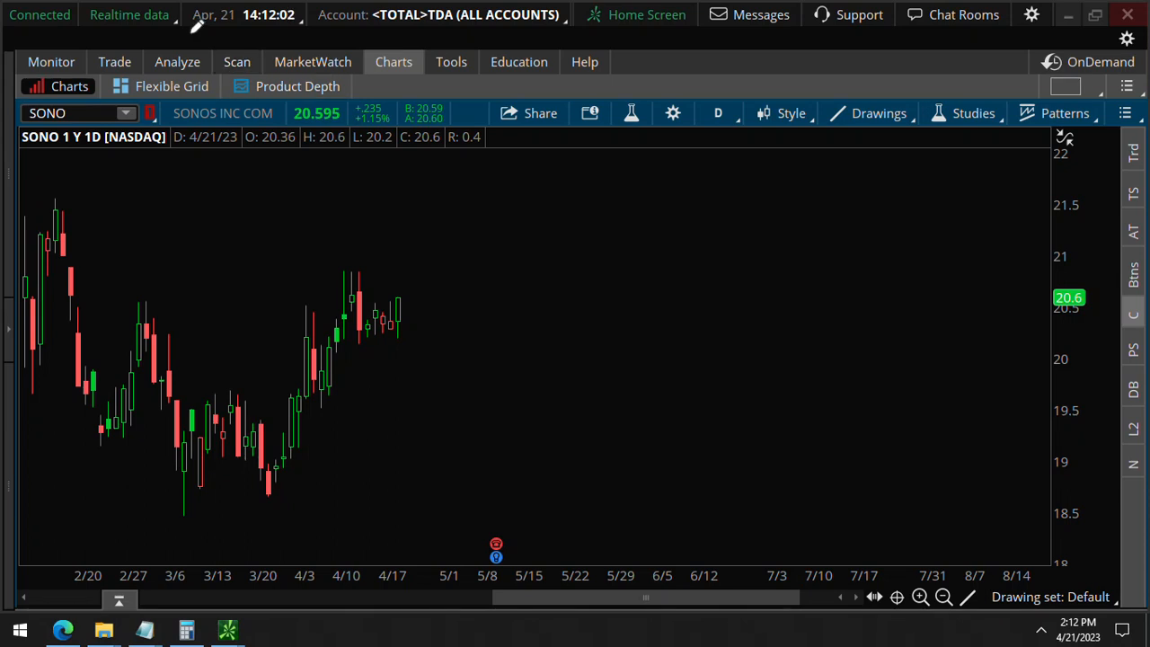
# Step: Switch to the SONO Trade page to review the 5 MAY 23 22 C call trades
pyautogui.moveTo(179, 41); pyautogui.dragTo(340, 40)
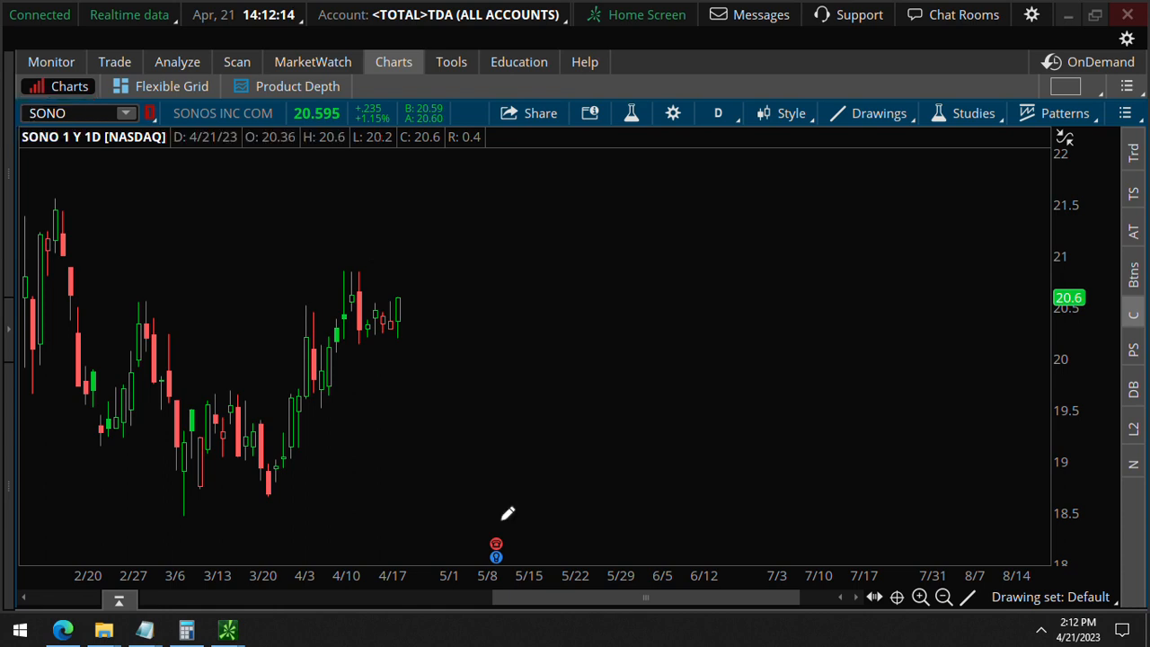
pyautogui.moveTo(476, 517); pyautogui.dragTo(521, 571)
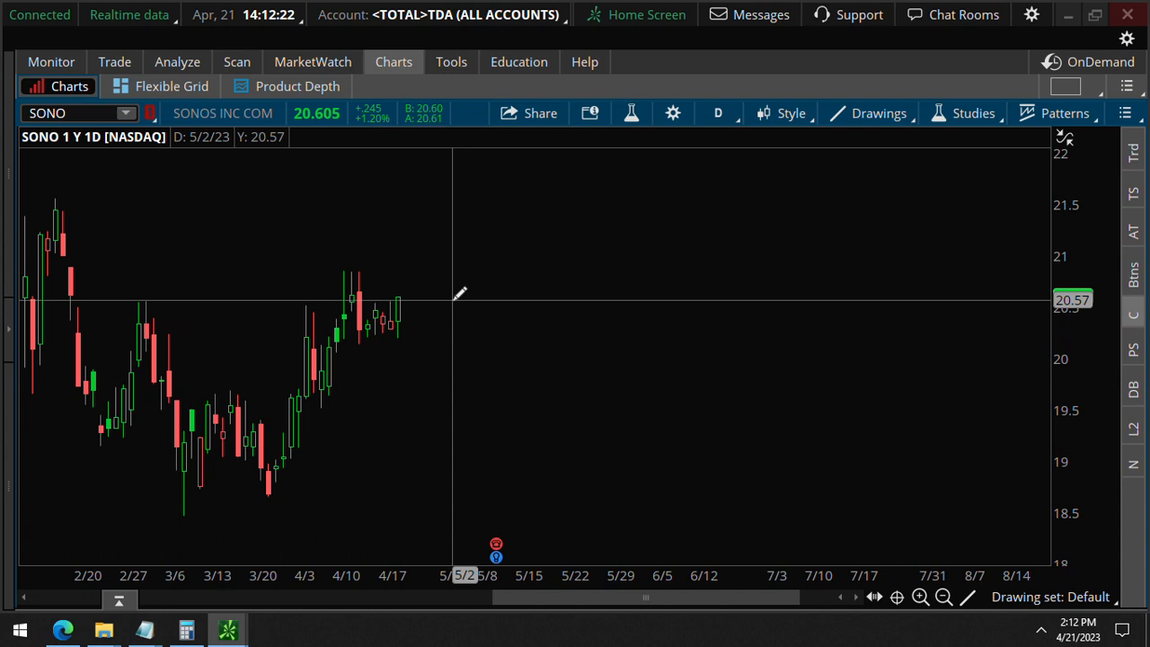
pyautogui.moveTo(460, 291)
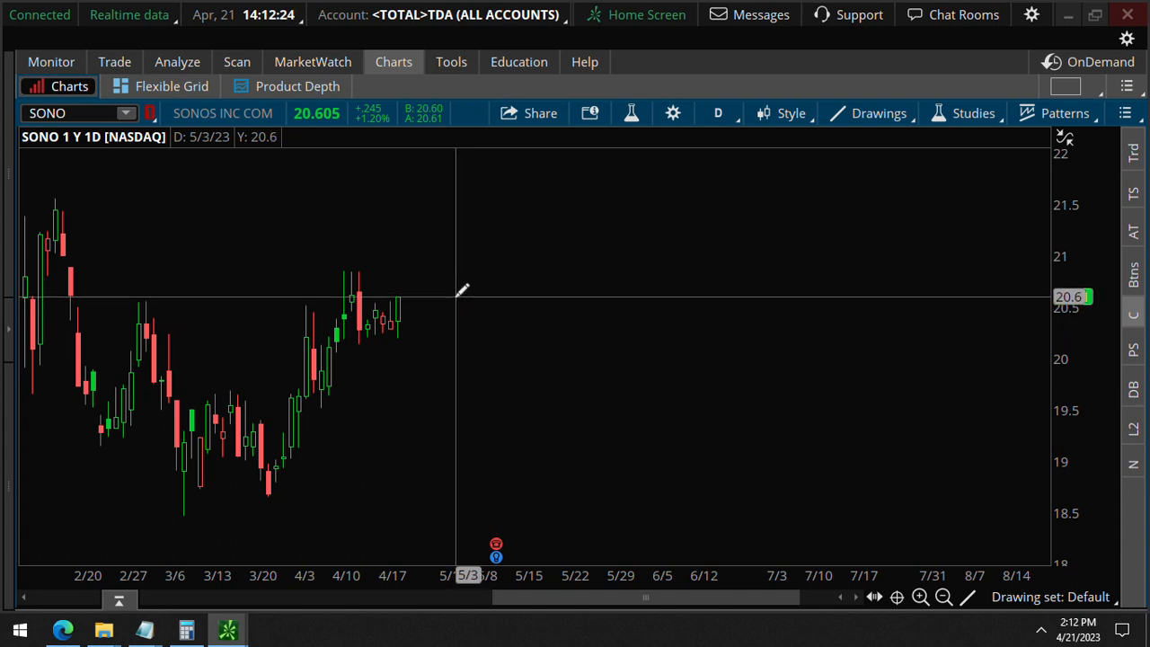
pyautogui.moveTo(219, 199)
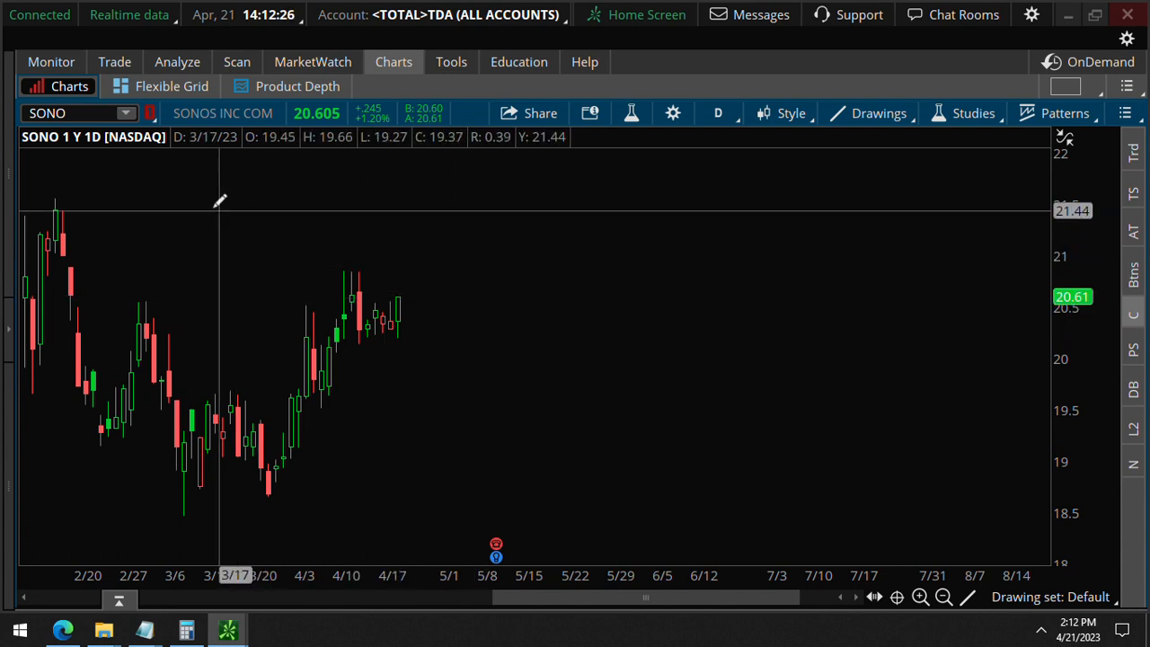
pyautogui.click(114, 61)
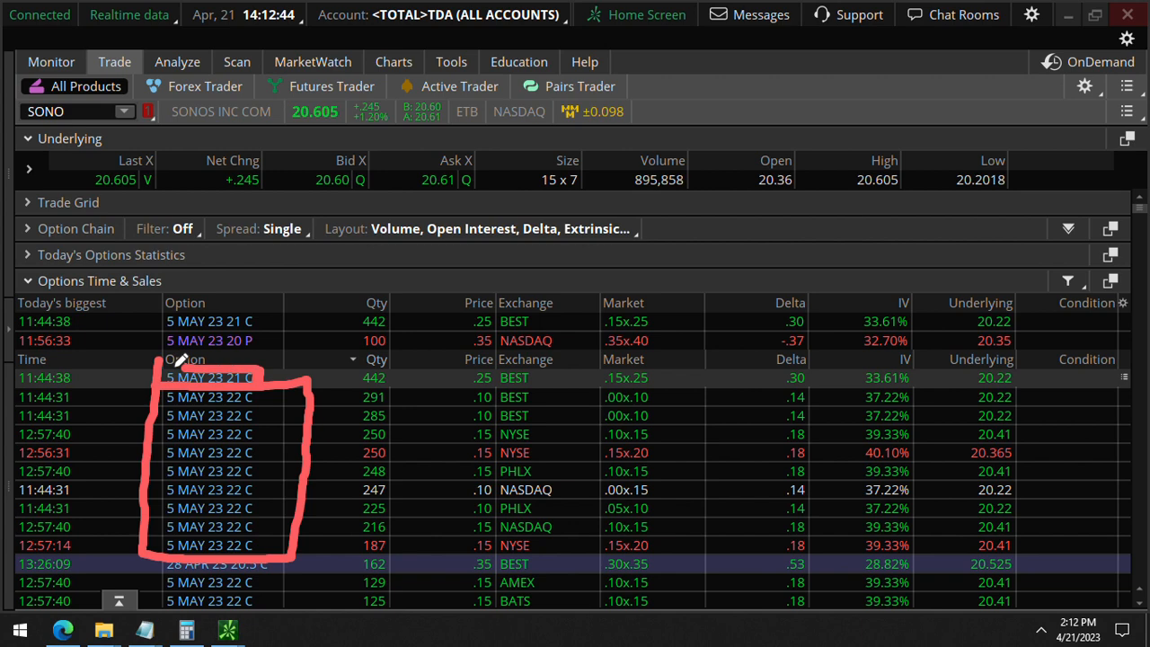
pyautogui.moveTo(309, 456)
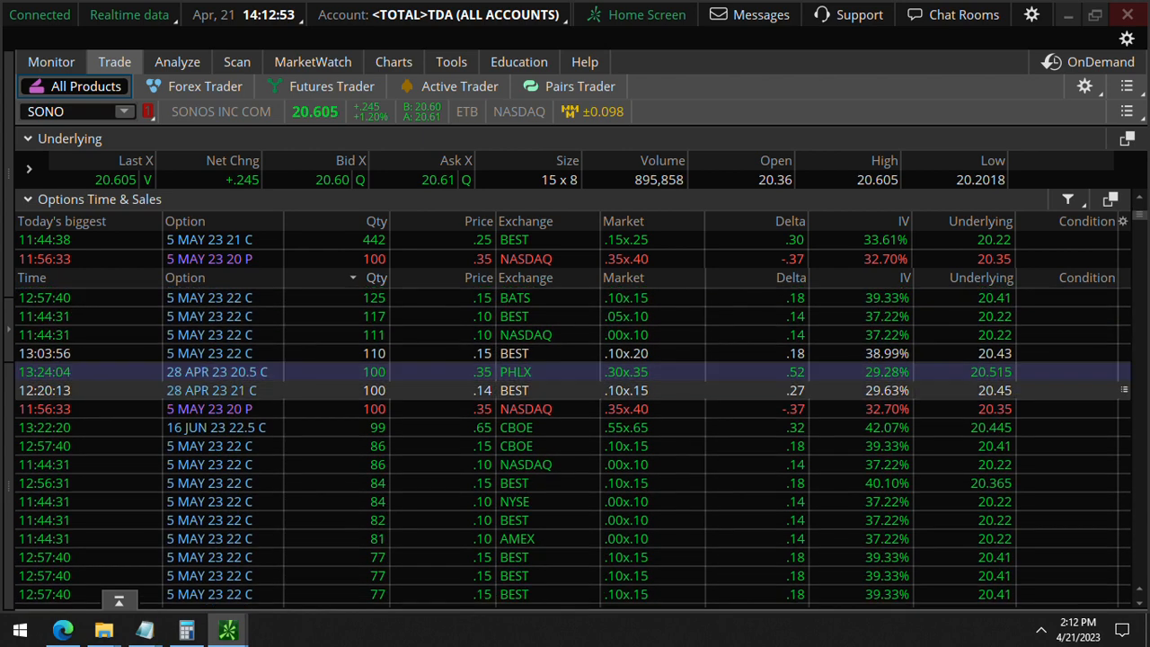
# Step: Scroll the SONO option chain and expand the 5 MAY 23 expiration to reach the 22 call
pyautogui.scroll(-3)
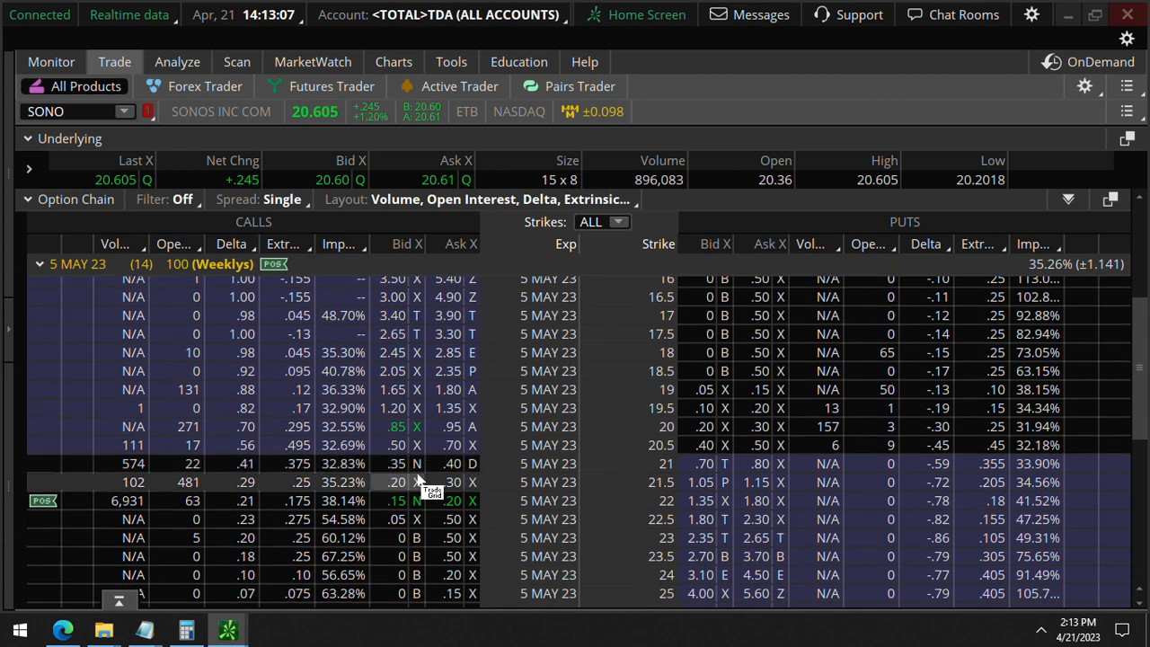
pyautogui.scroll(-3)
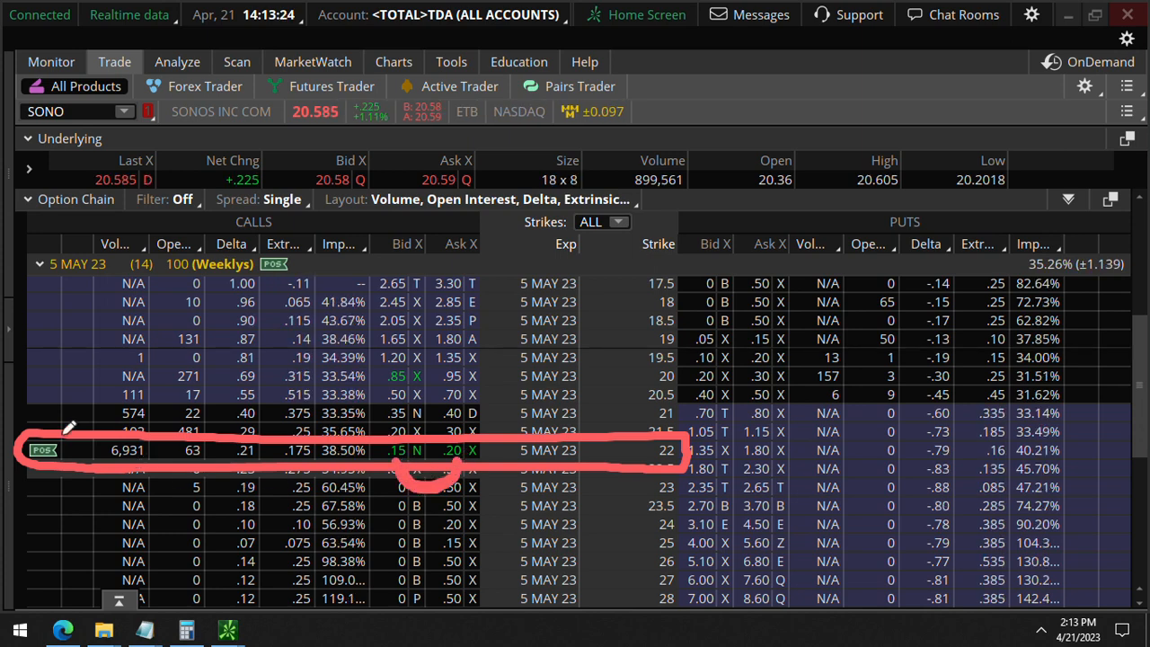
pyautogui.moveTo(72, 466)
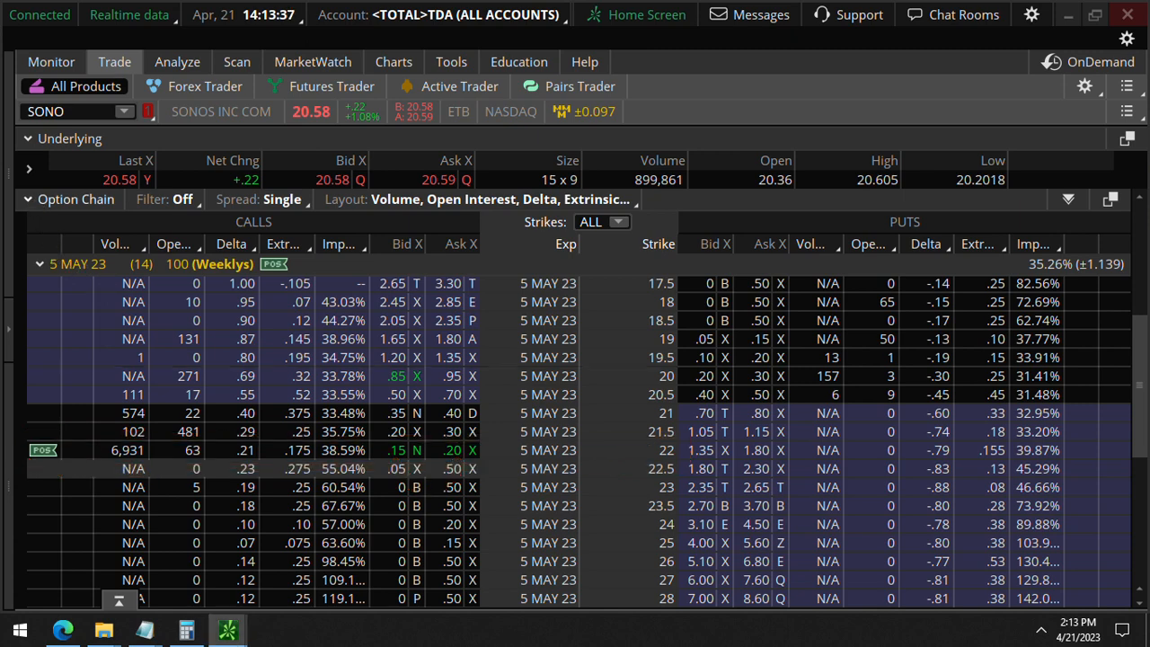
pyautogui.click(27, 198)
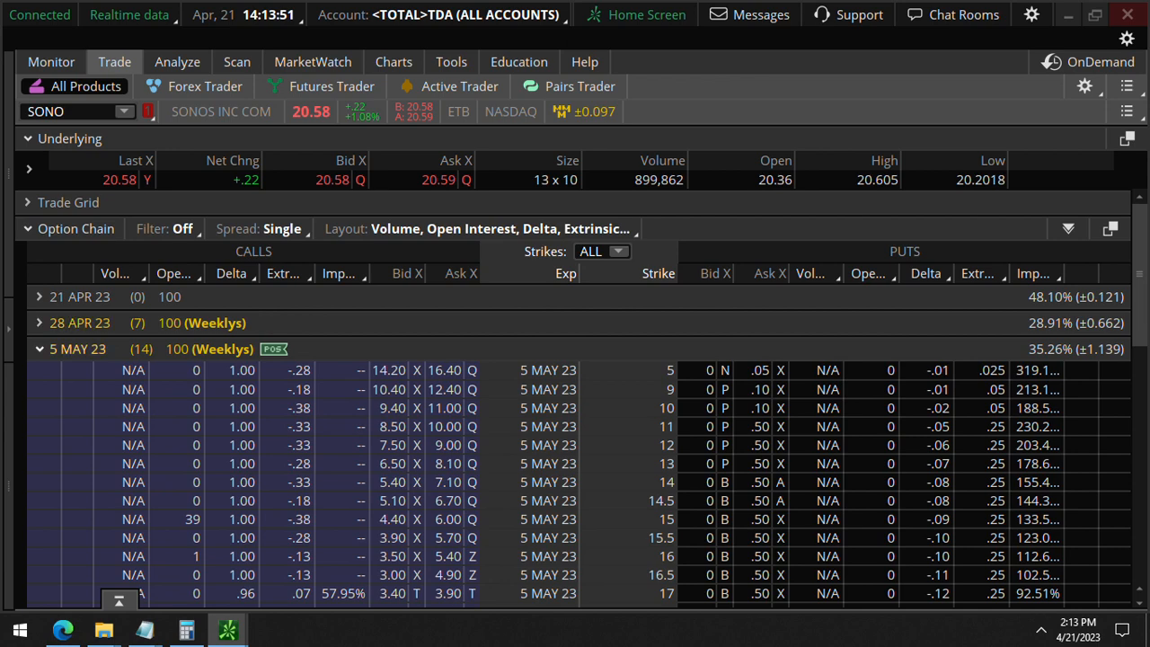
# Step: Expand and collapse the 12 MAY 23 expiration, then scroll down the trade page
pyautogui.click(38, 349)
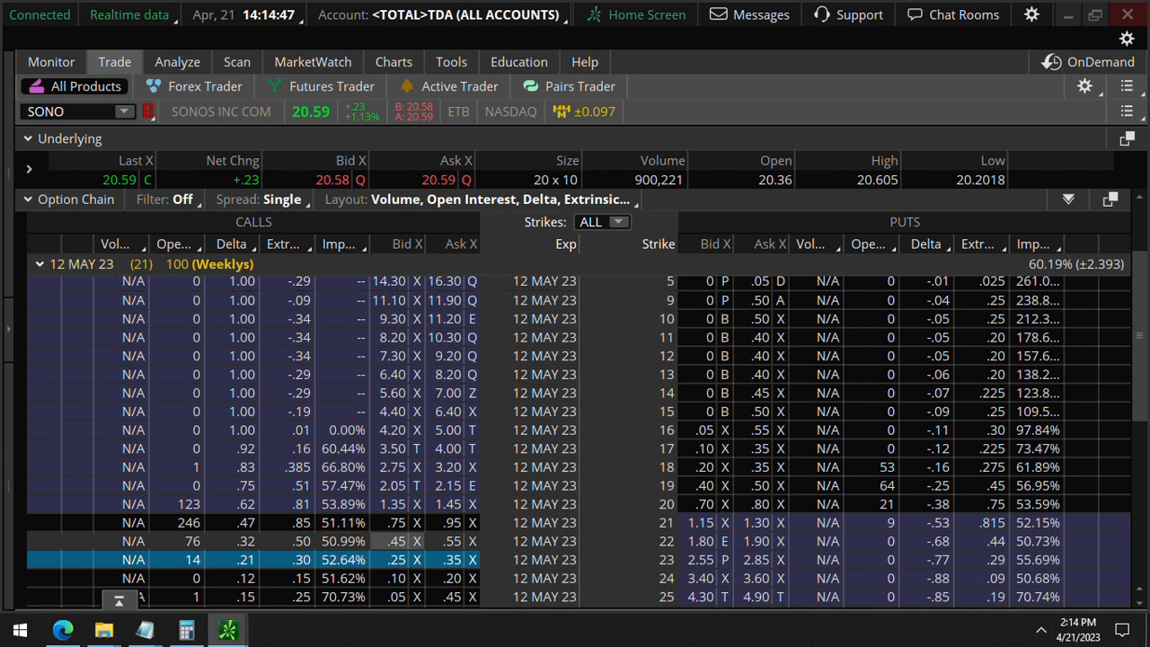
pyautogui.click(39, 263)
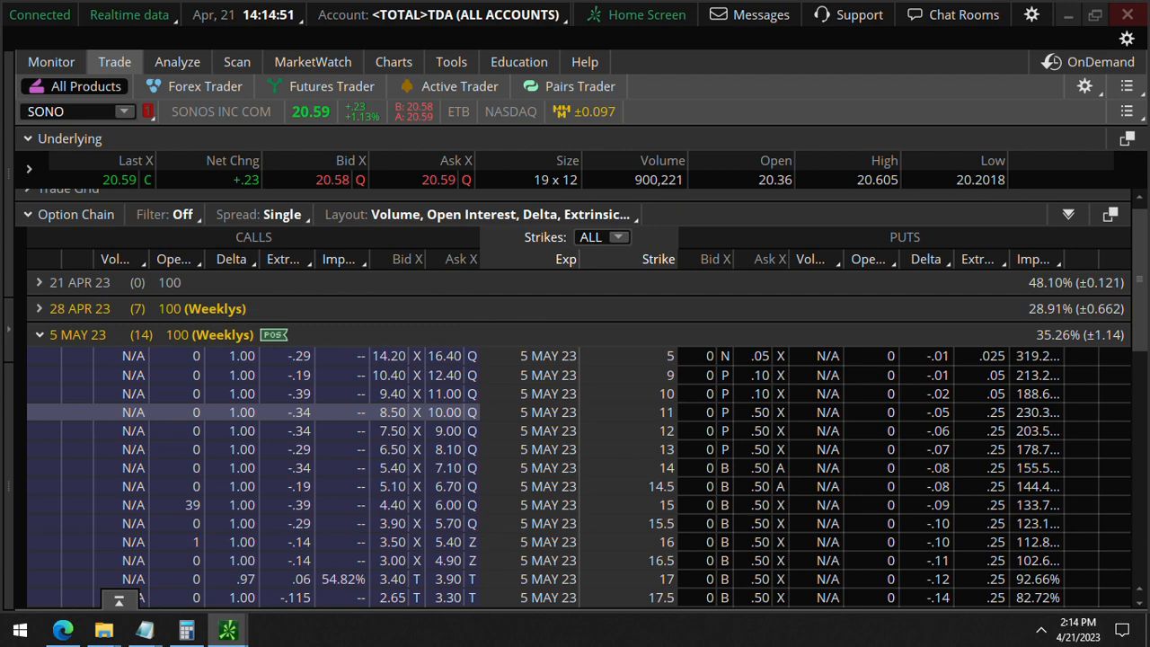
pyautogui.scroll(-3)
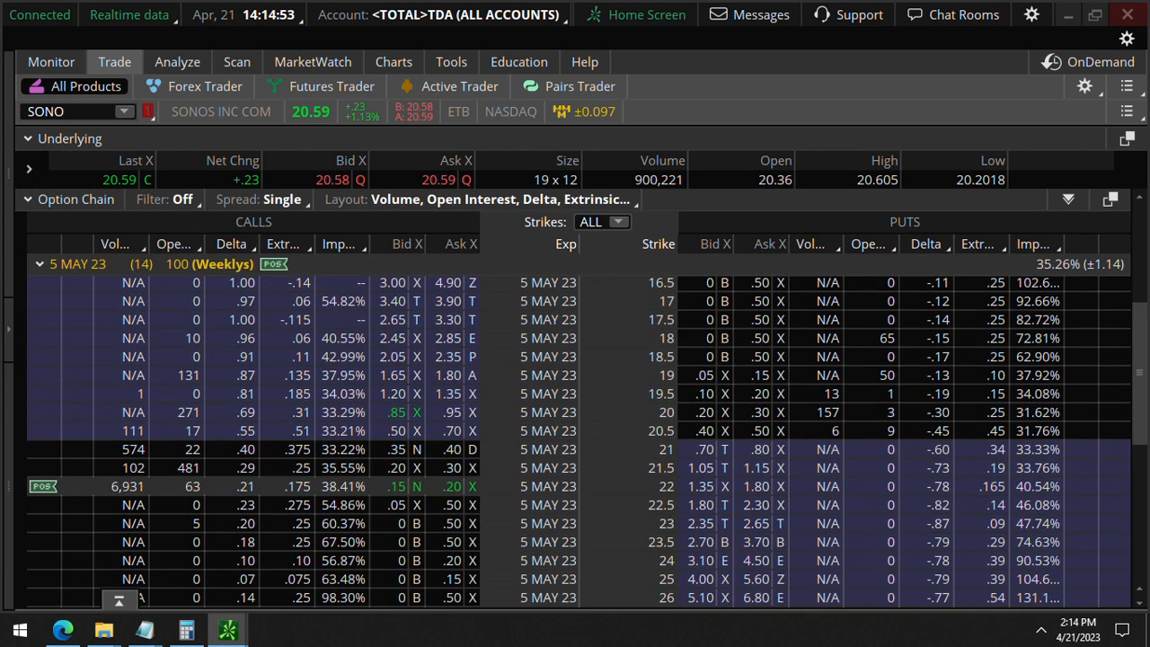
pyautogui.scroll(-3)
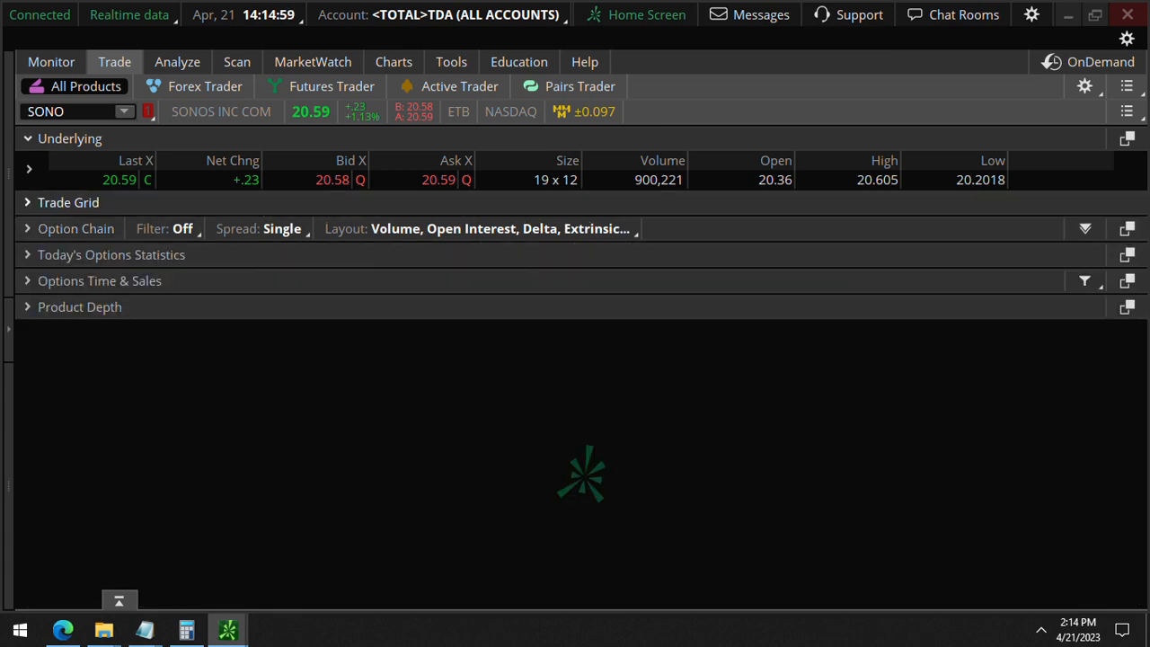
# Step: Expand the Options Time & Sales section to list SONO option trades
pyautogui.click(99, 280)
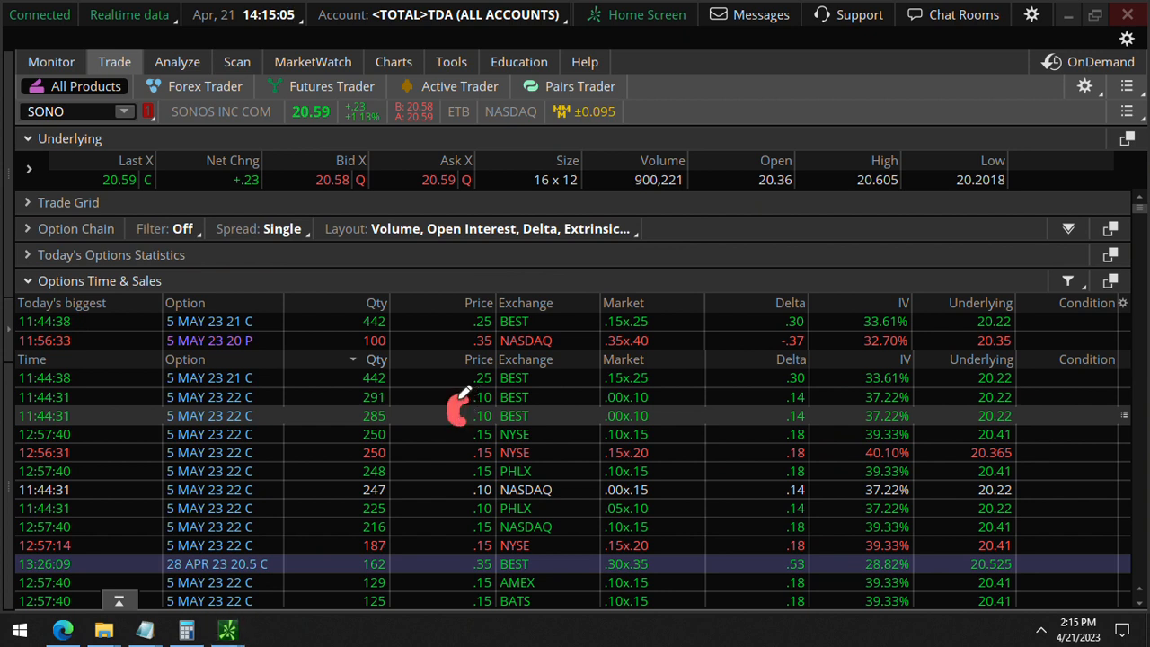
pyautogui.moveTo(463, 400)
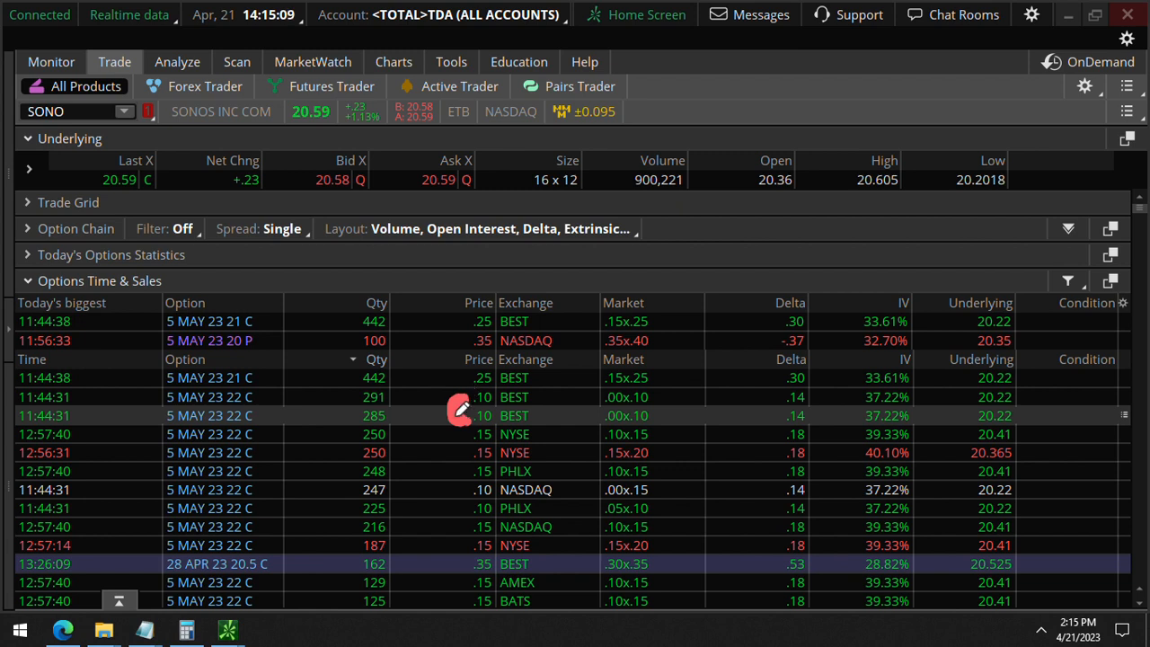
pyautogui.moveTo(462, 402)
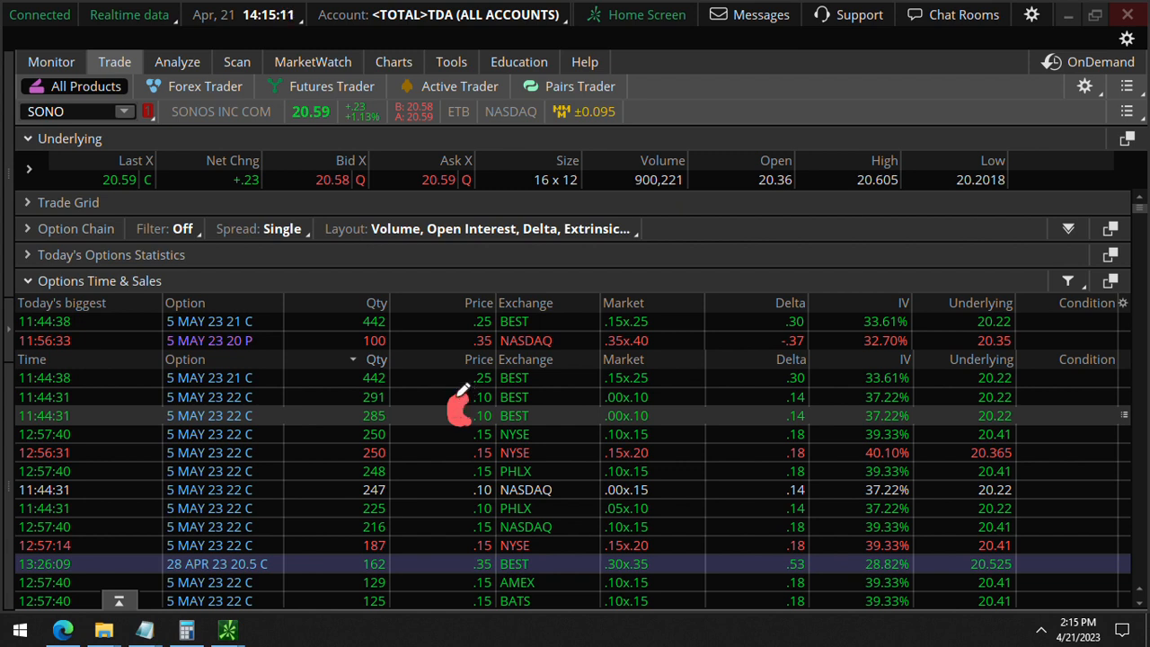
pyautogui.moveTo(460, 397)
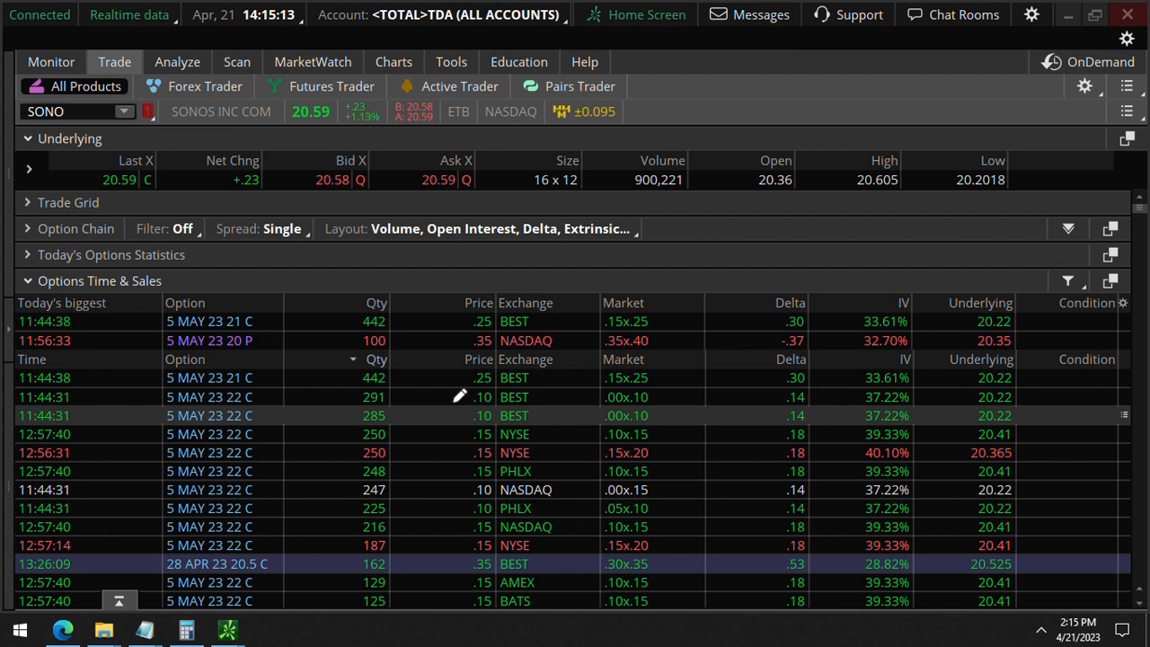
pyautogui.moveTo(94, 388)
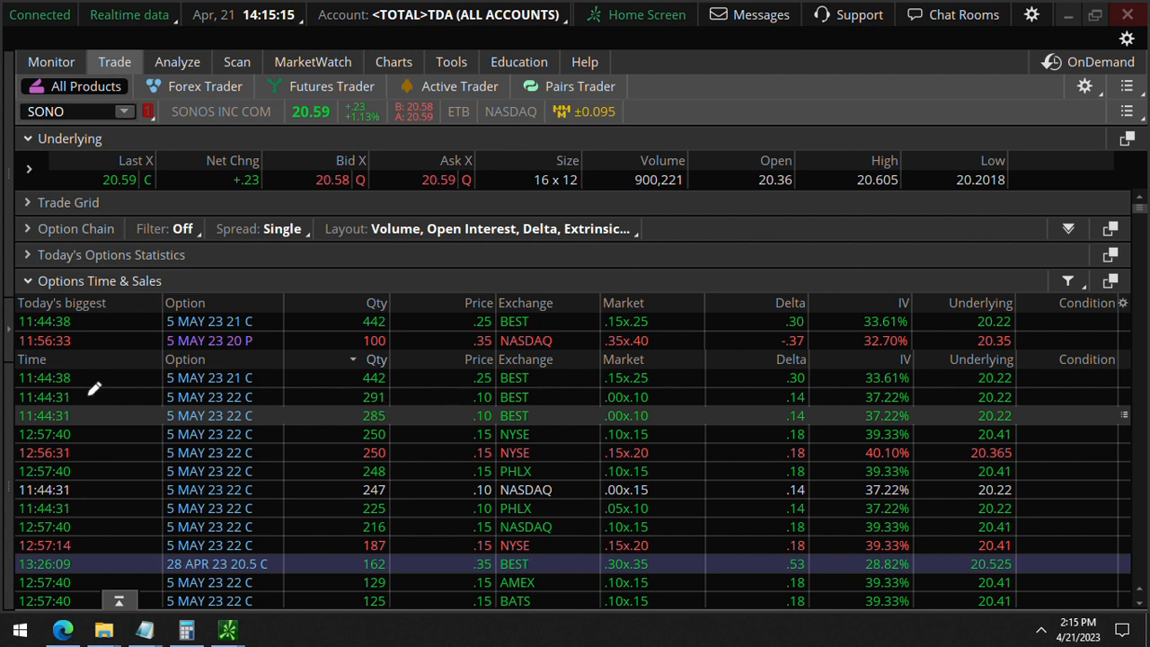
pyautogui.moveTo(98, 409)
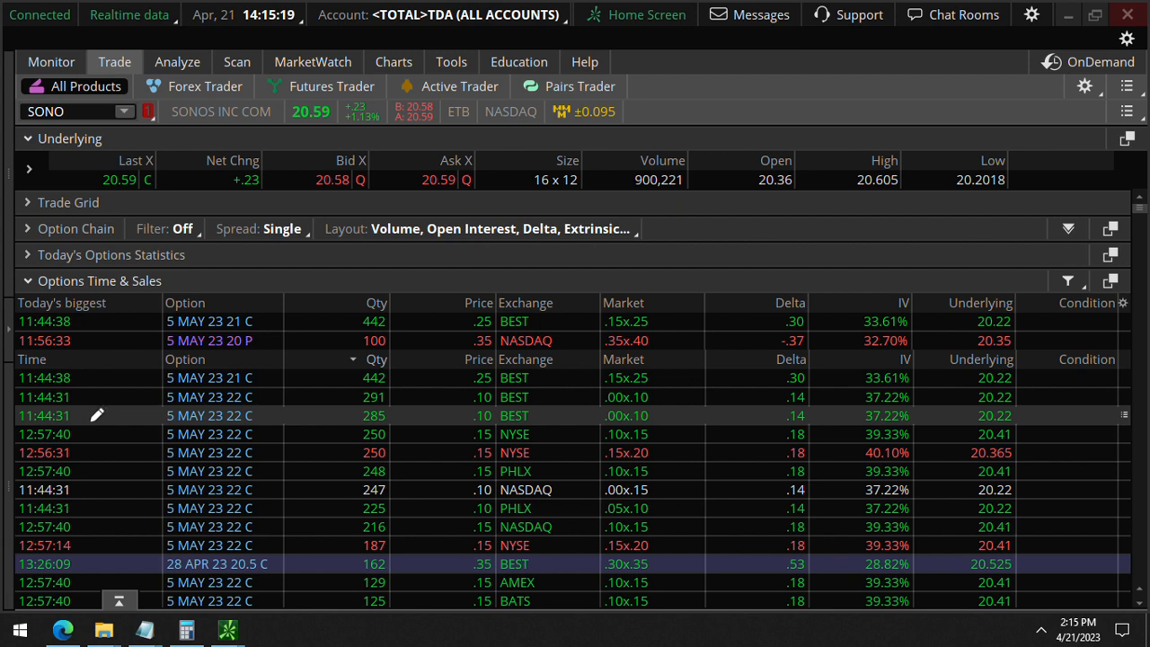
pyautogui.moveTo(584, 448)
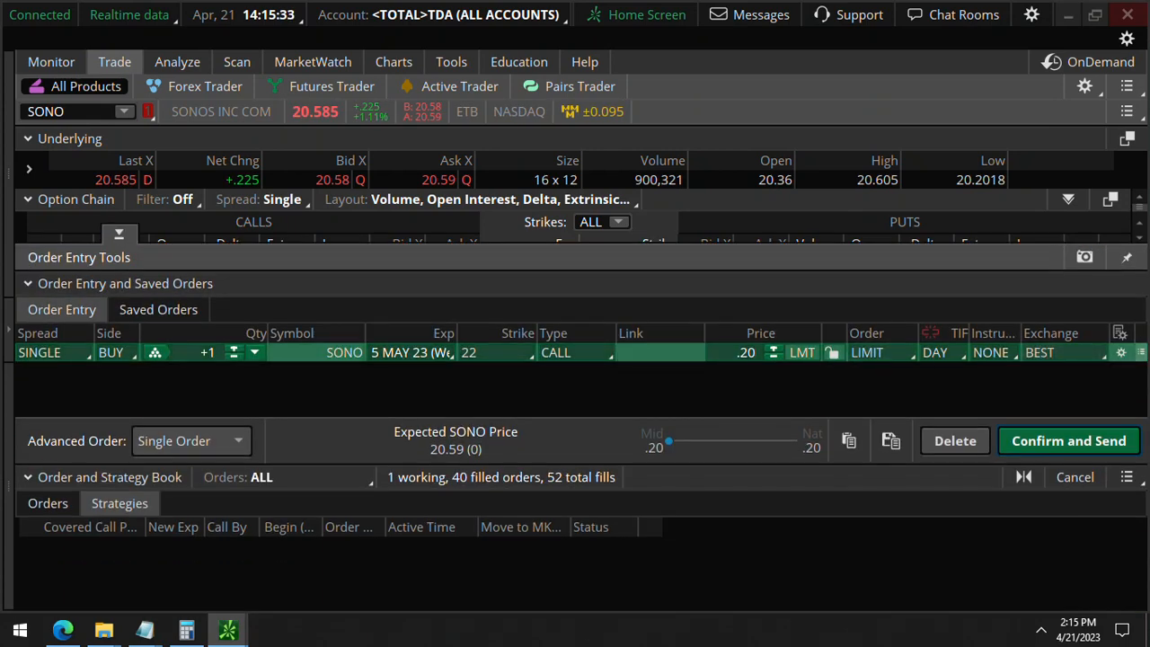
# Step: On Analyze, review the 22 call's greeks in Price Slices, then open the Charts menu
pyautogui.click(177, 61)
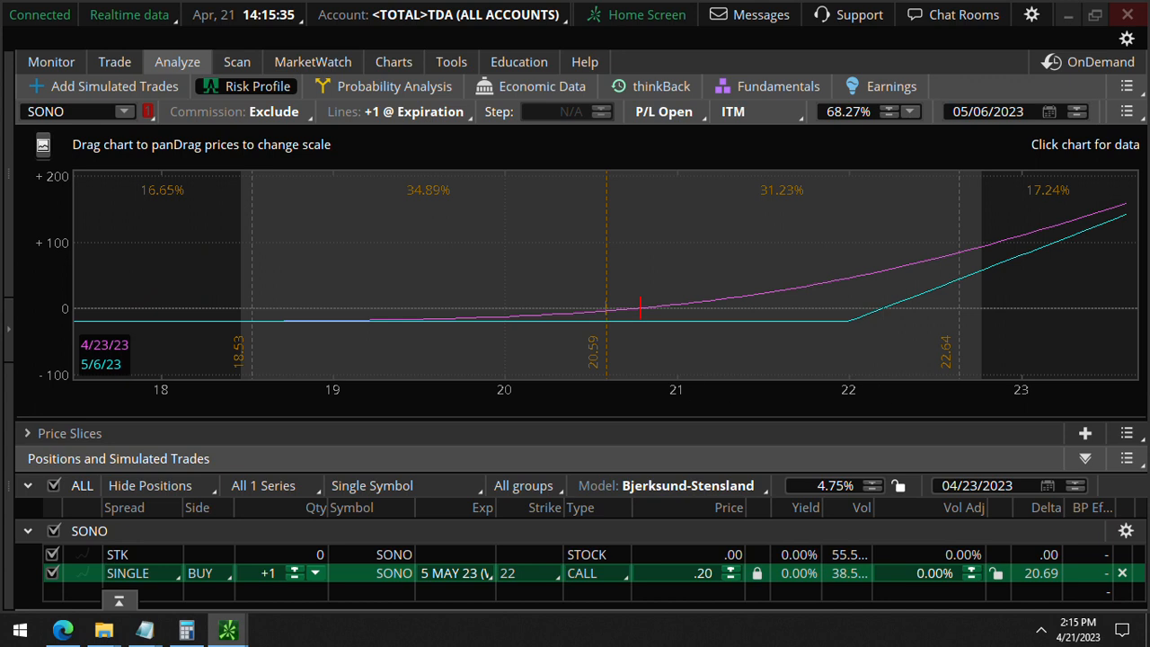
pyautogui.click(28, 433)
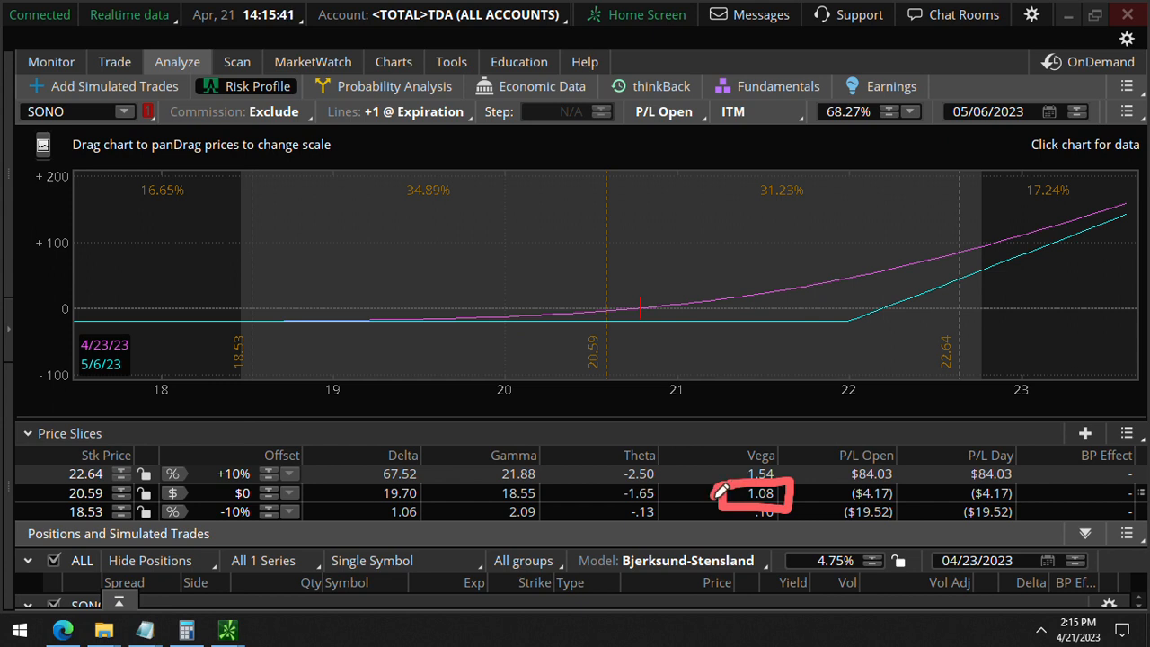
pyautogui.moveTo(587, 500)
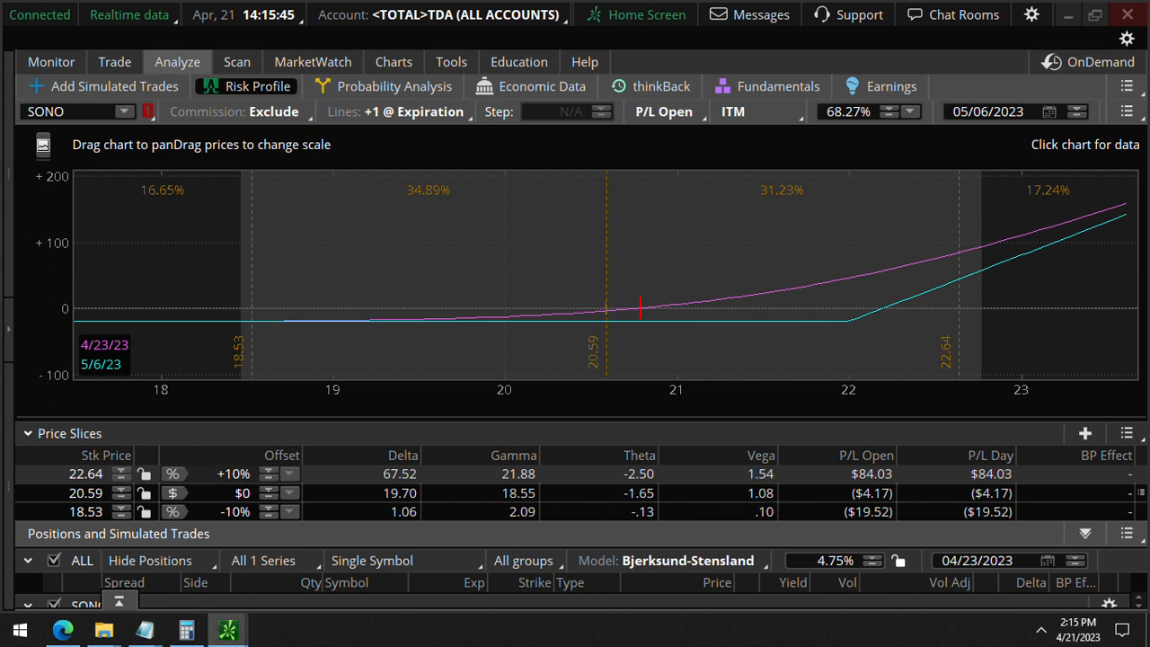
pyautogui.click(28, 434)
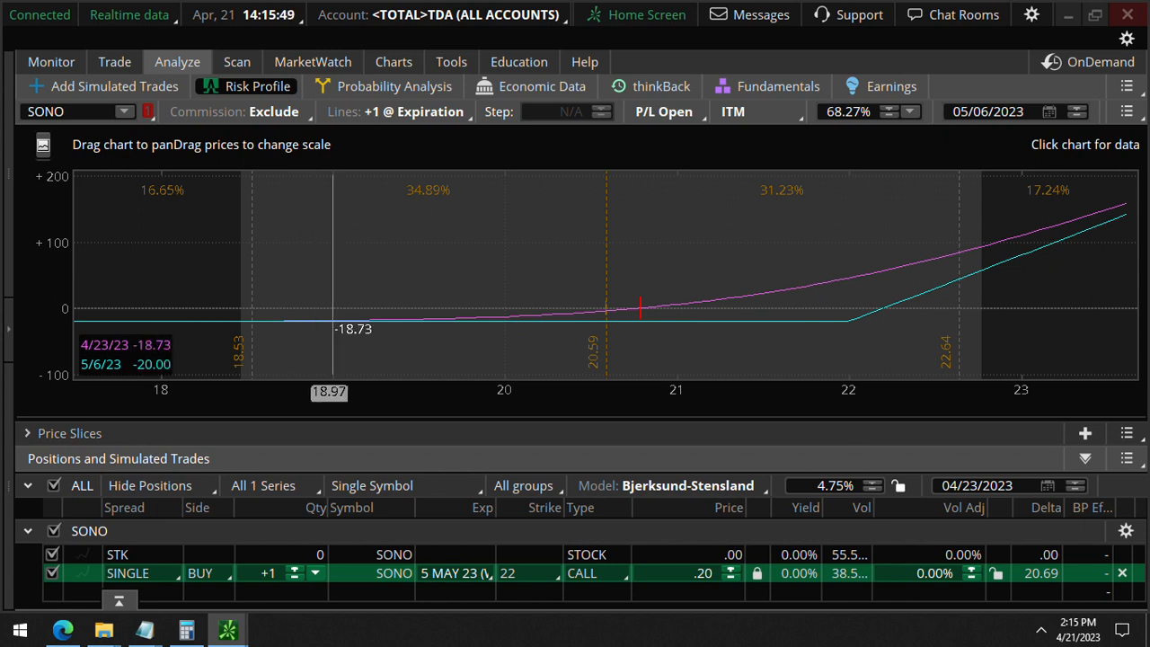
pyautogui.click(394, 61)
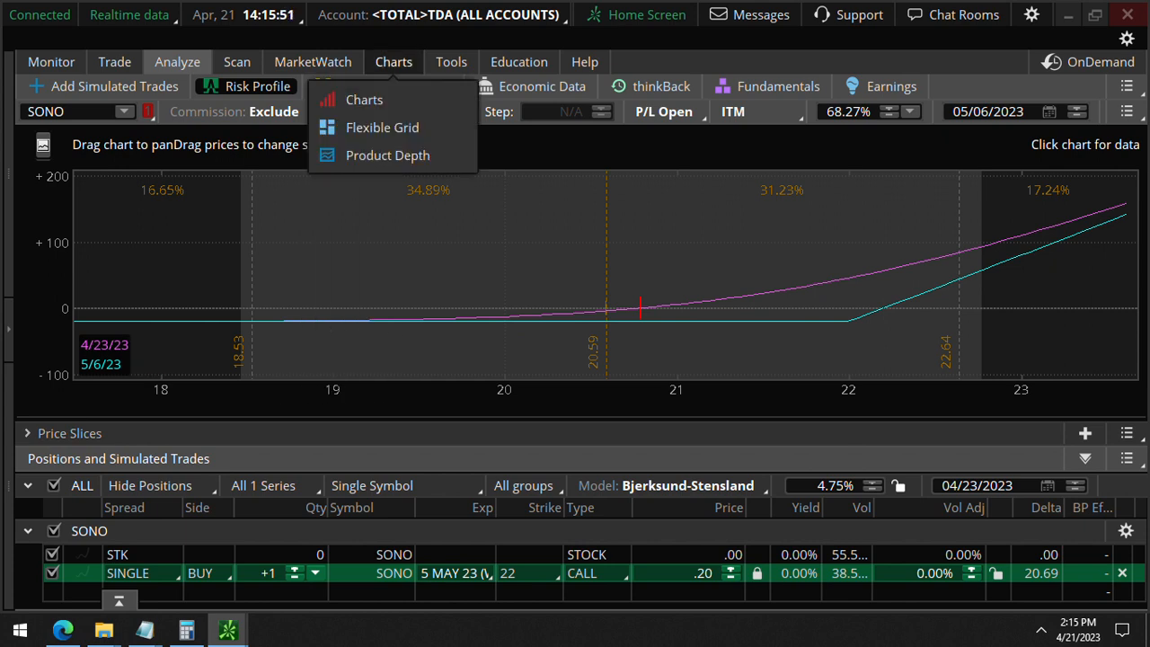
# Step: Open the SONO 1Y daily chart and sketch a projected rally toward $22
pyautogui.click(364, 100)
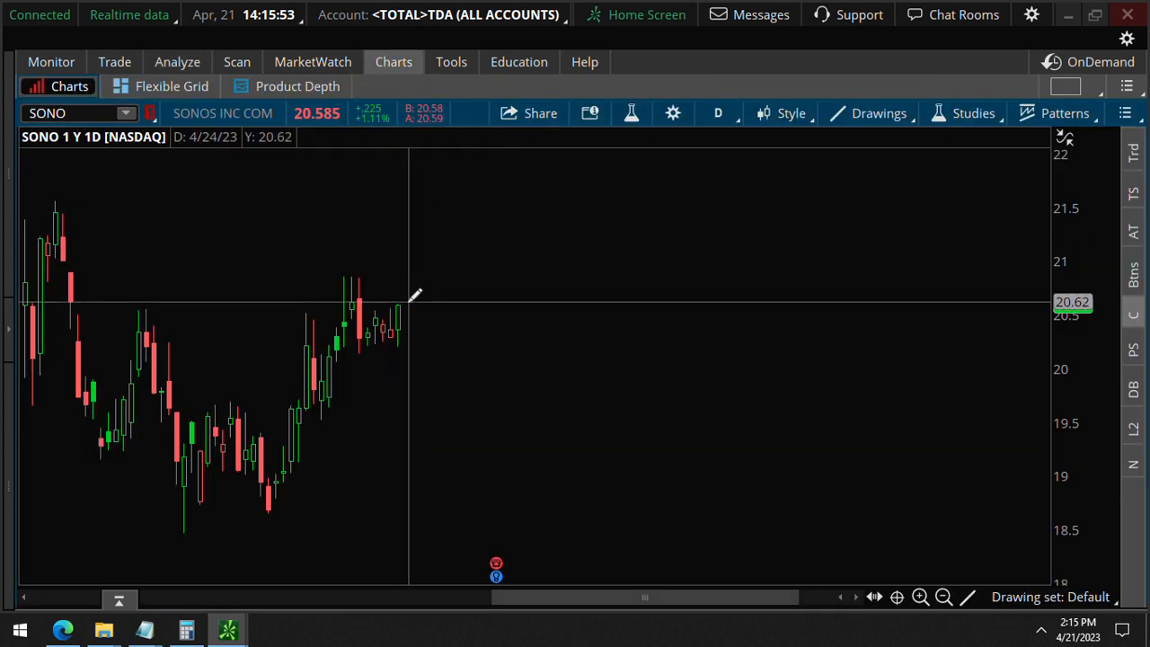
pyautogui.moveTo(464, 309)
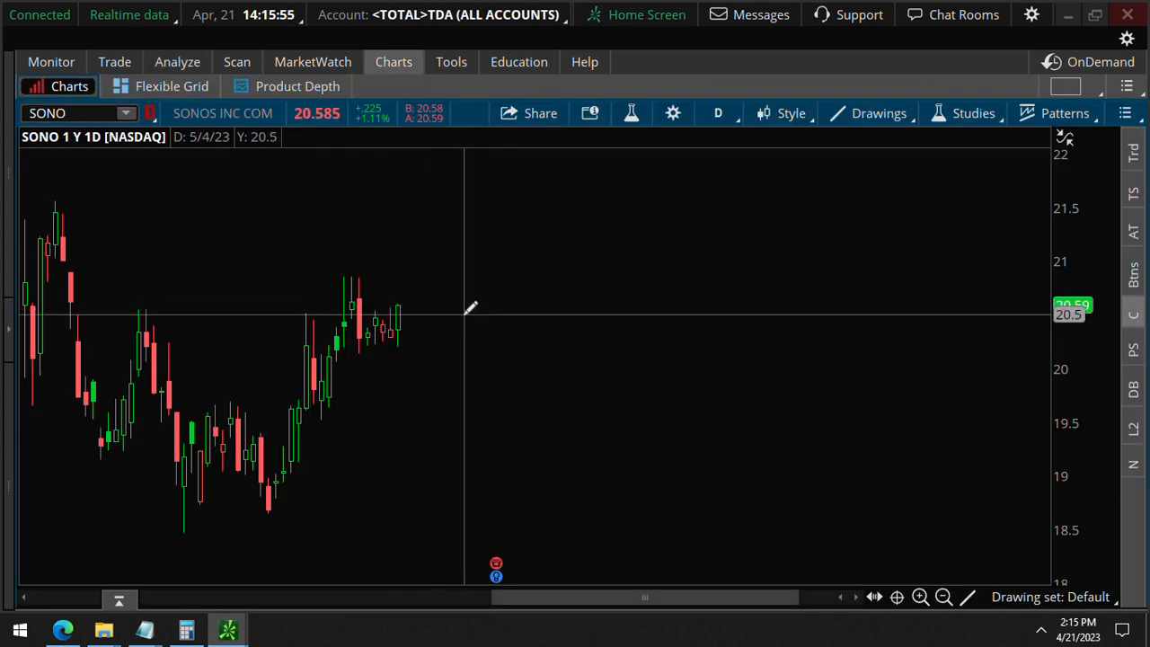
pyautogui.moveTo(472, 298)
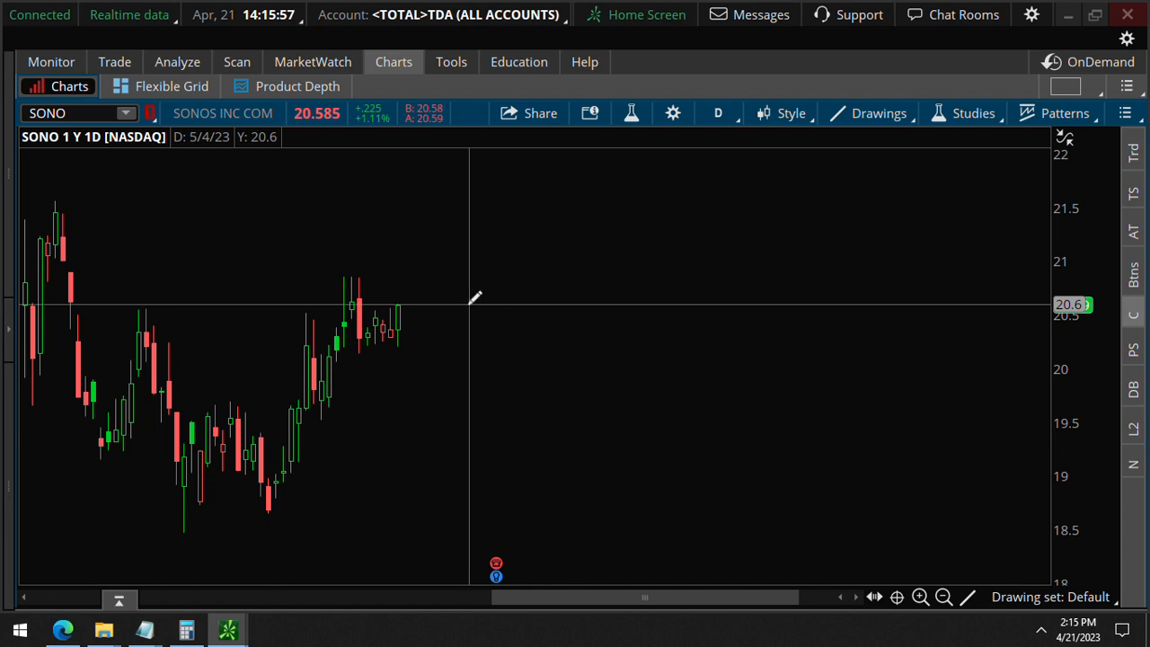
pyautogui.moveTo(429, 299)
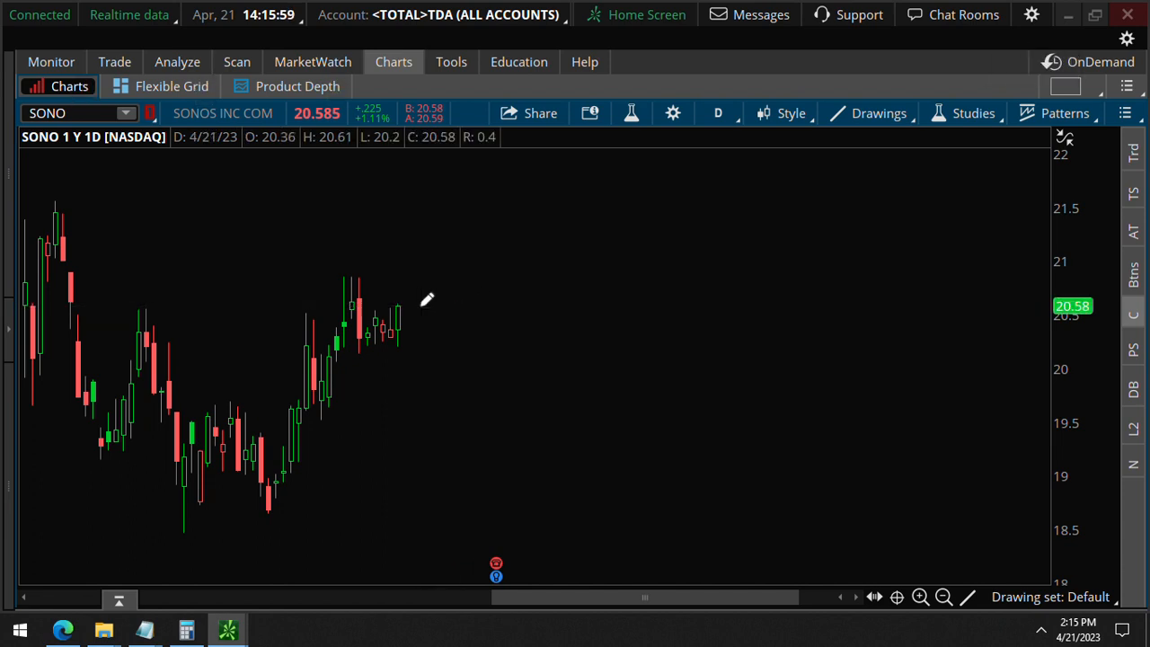
pyautogui.moveTo(409, 307); pyautogui.dragTo(515, 213)
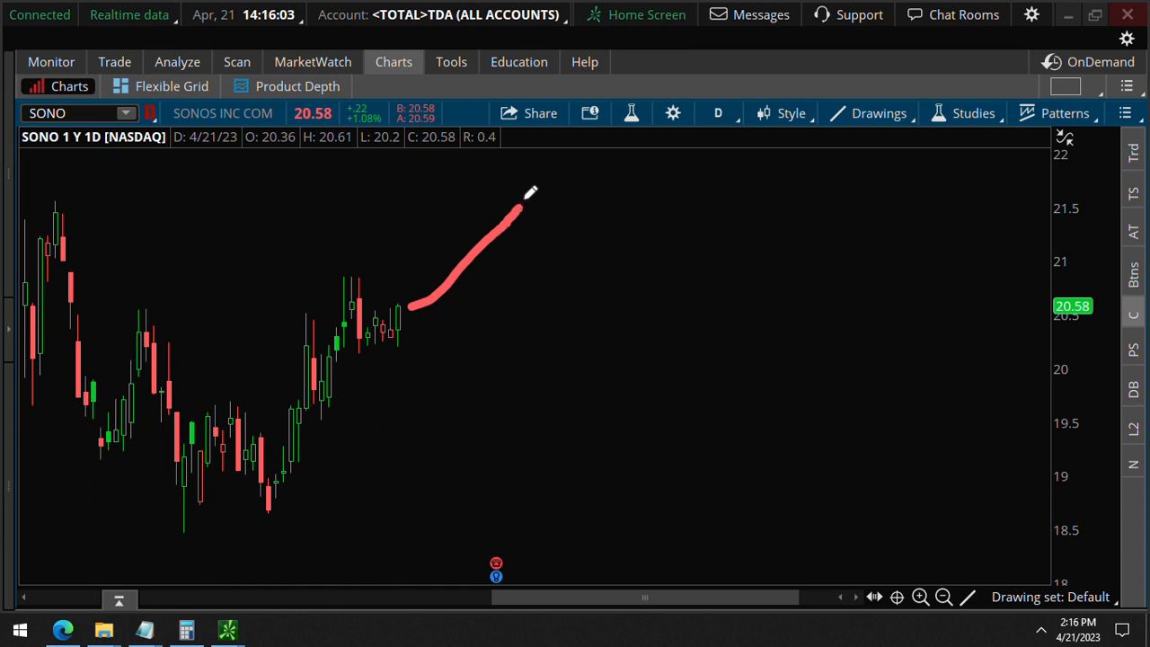
pyautogui.moveTo(467, 159); pyautogui.dragTo(741, 159)
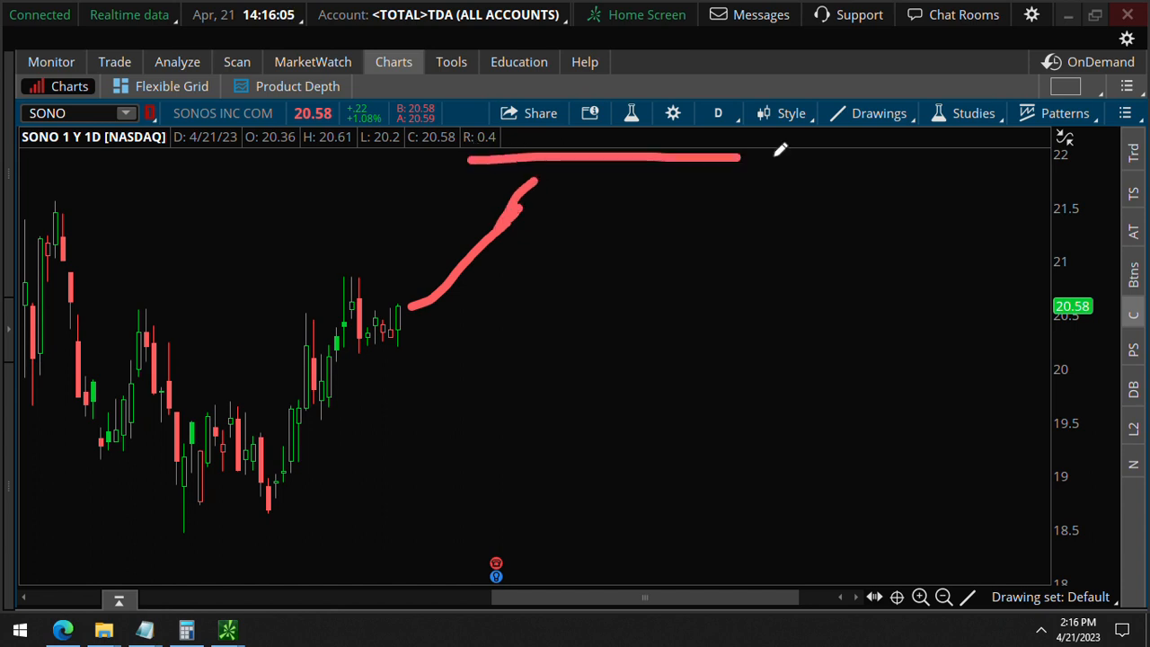
pyautogui.moveTo(741, 159); pyautogui.dragTo(1070, 162)
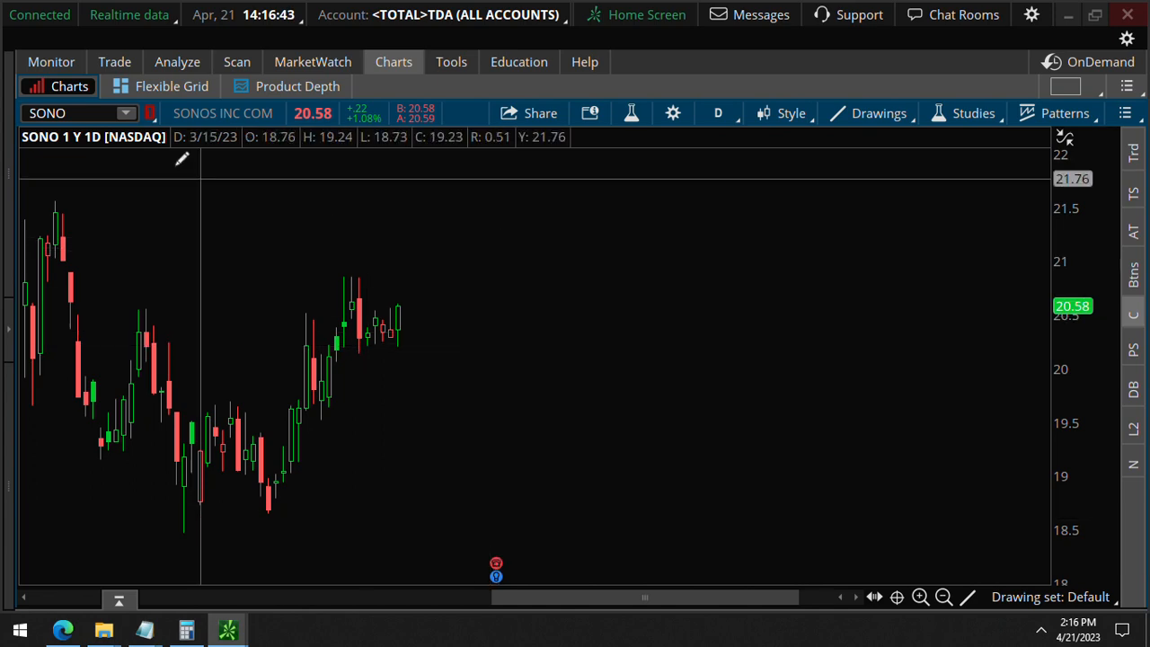
pyautogui.click(114, 61)
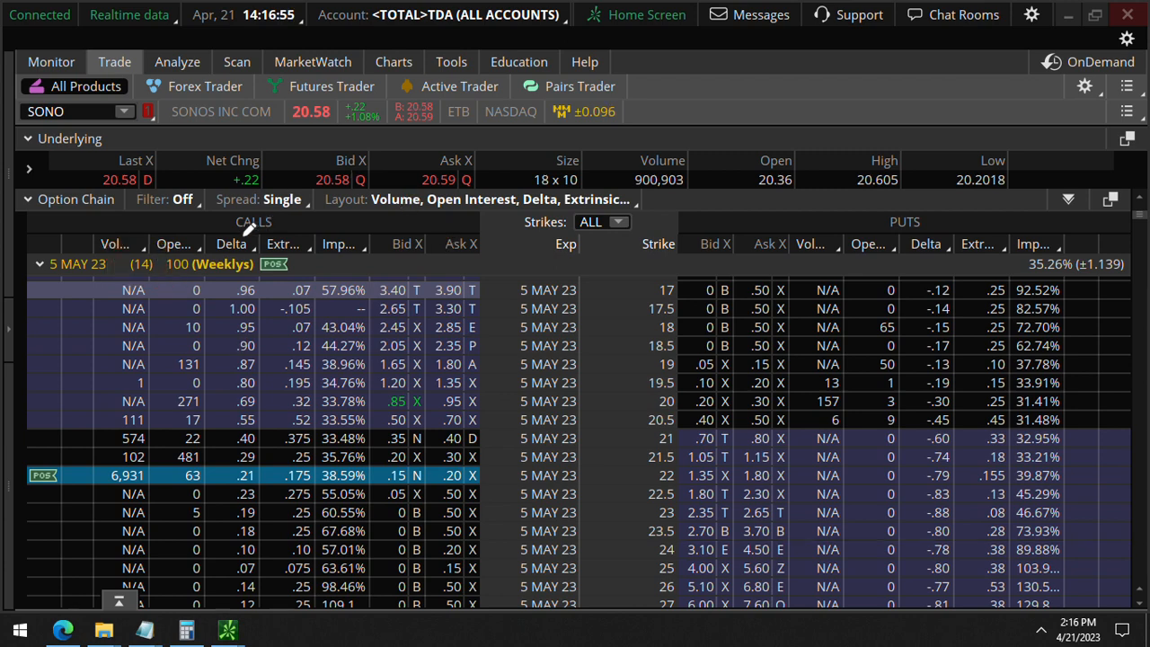
pyautogui.moveTo(286, 457)
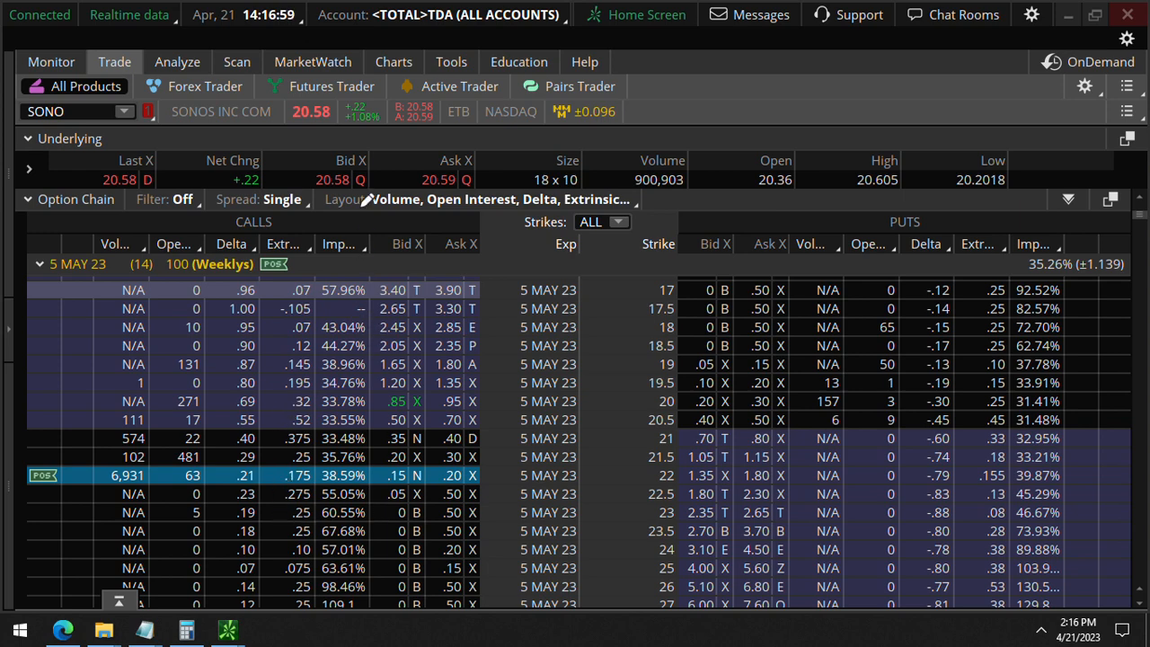
pyautogui.click(394, 61)
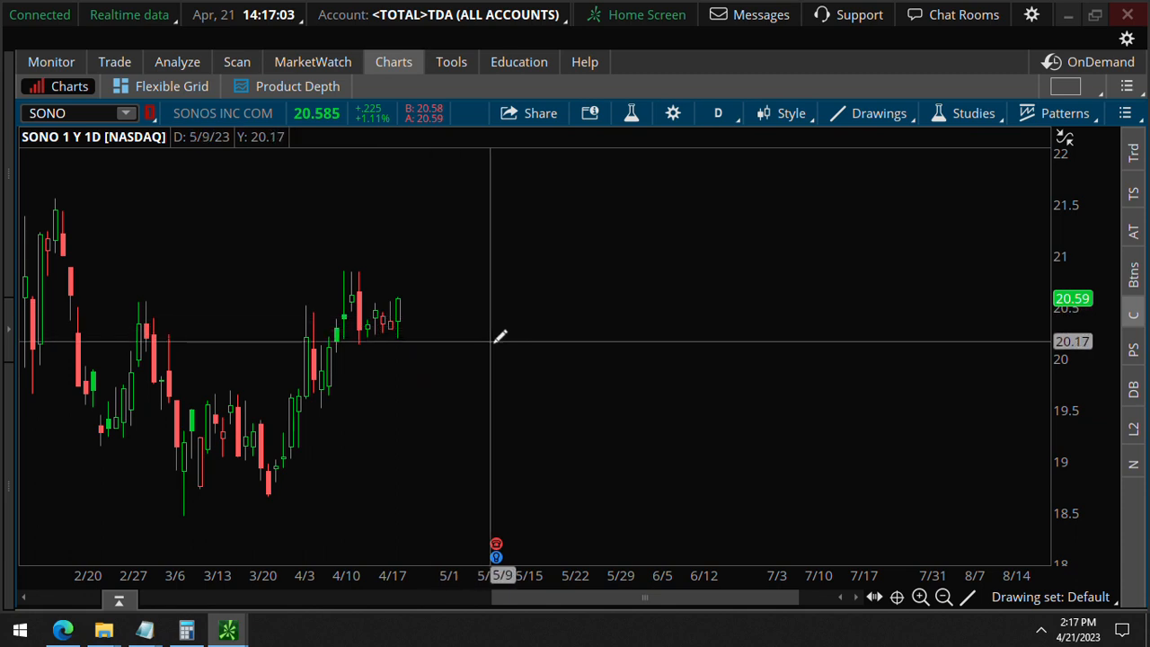
pyautogui.moveTo(418, 326)
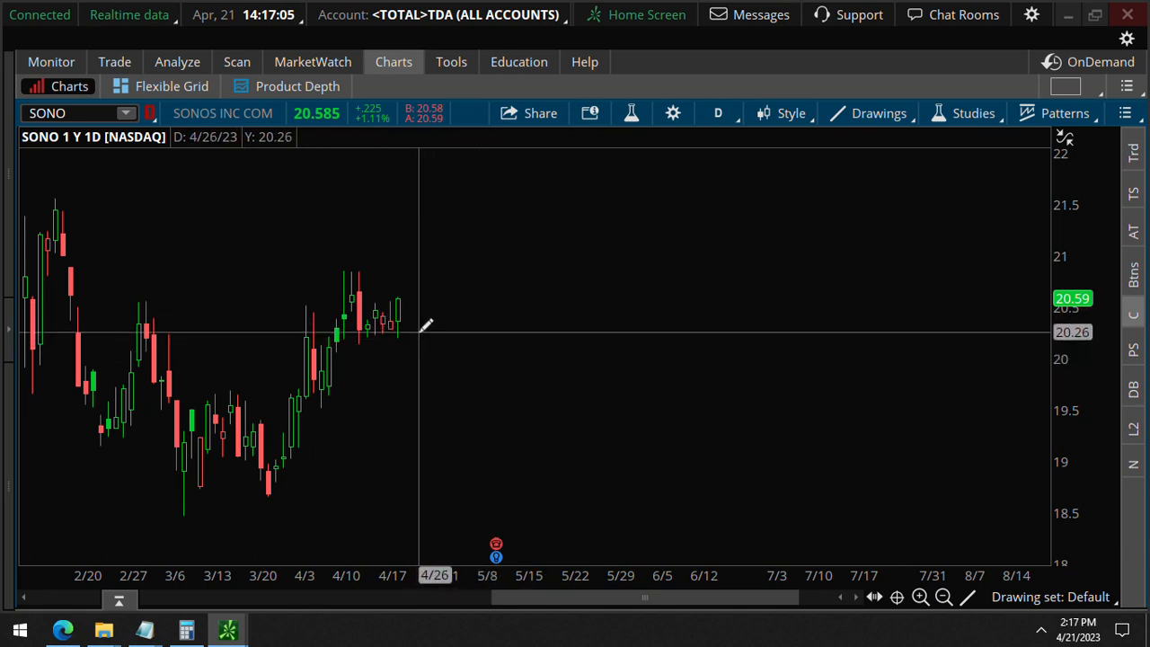
pyautogui.moveTo(355, 324)
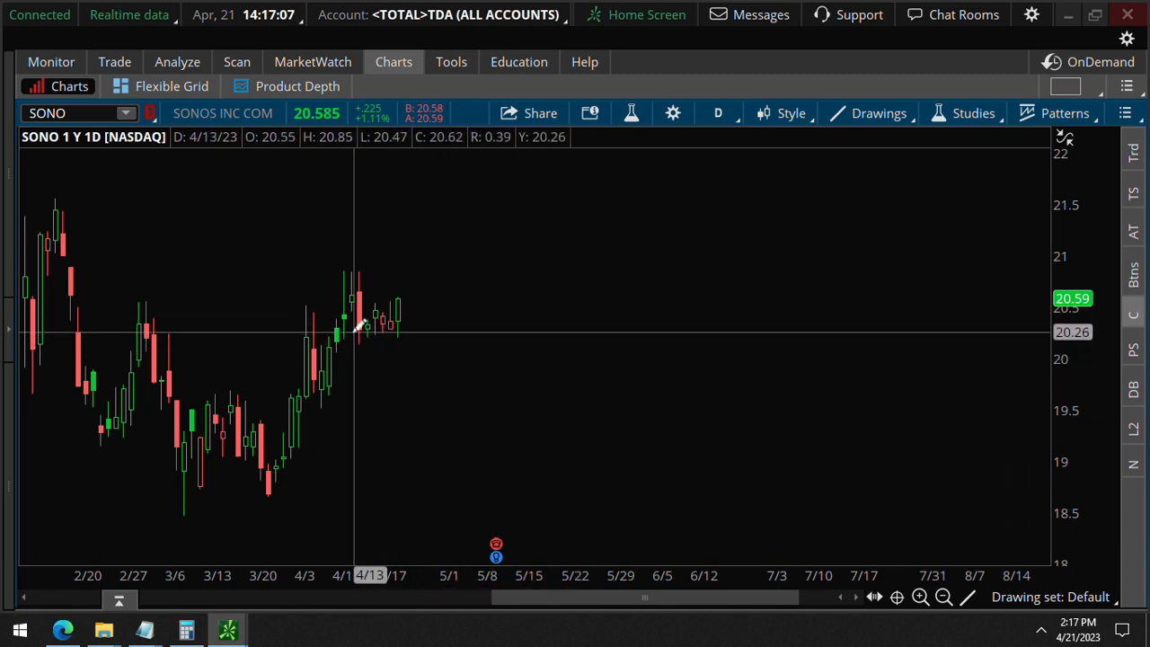
pyautogui.moveTo(404, 337)
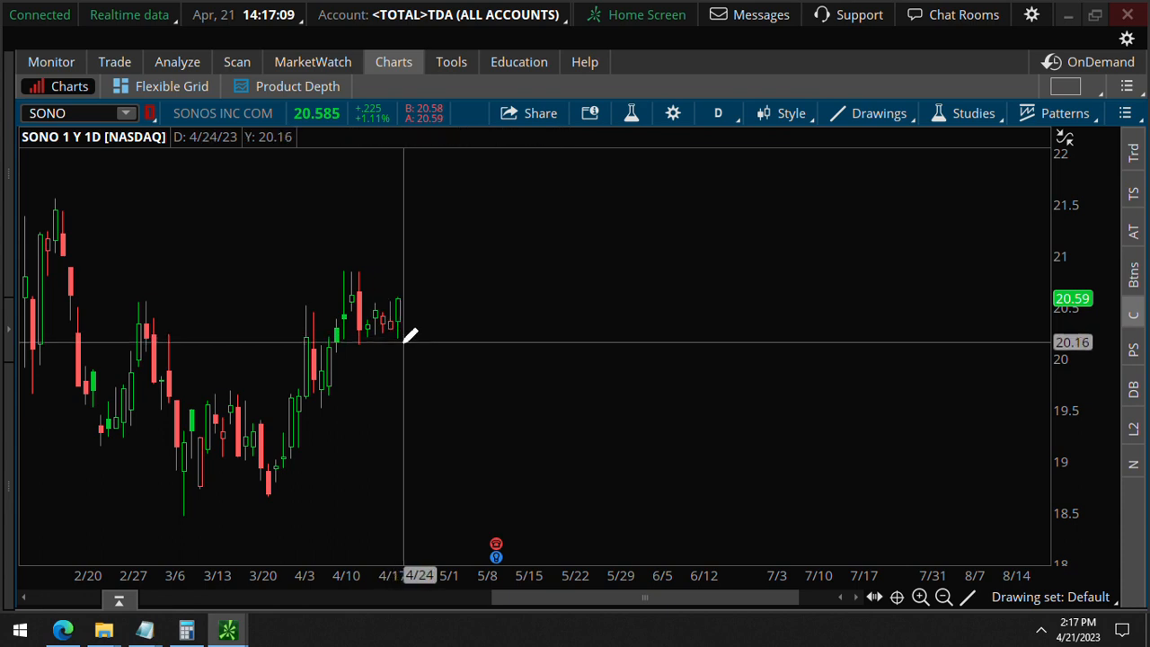
pyautogui.moveTo(463, 331)
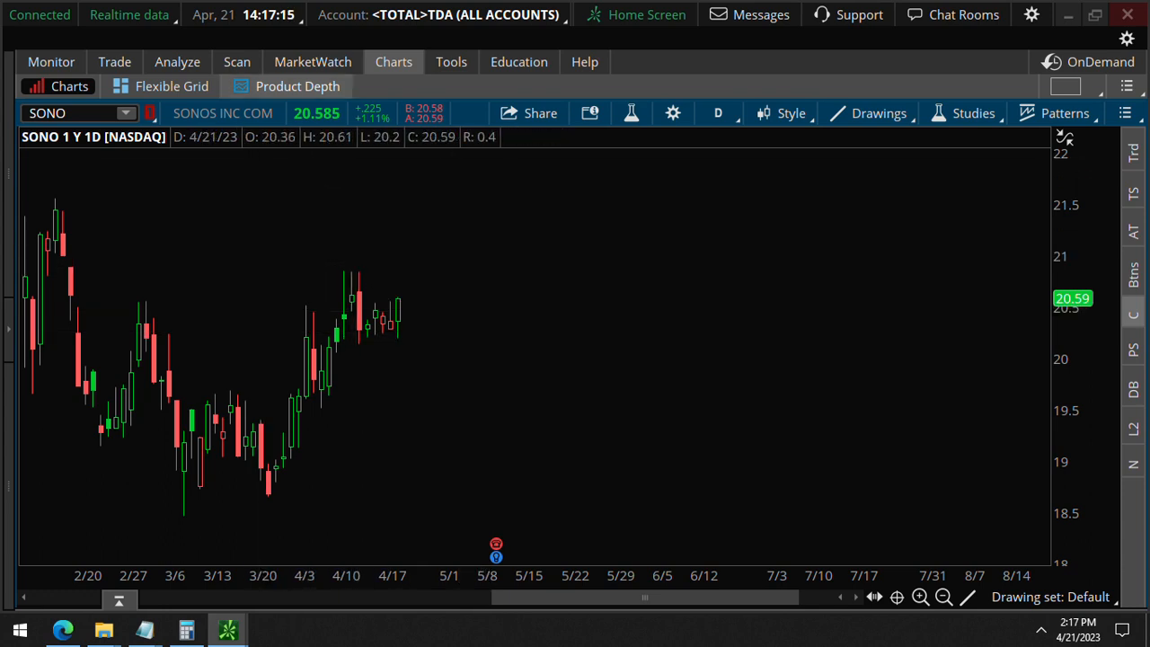
pyautogui.moveTo(440, 308)
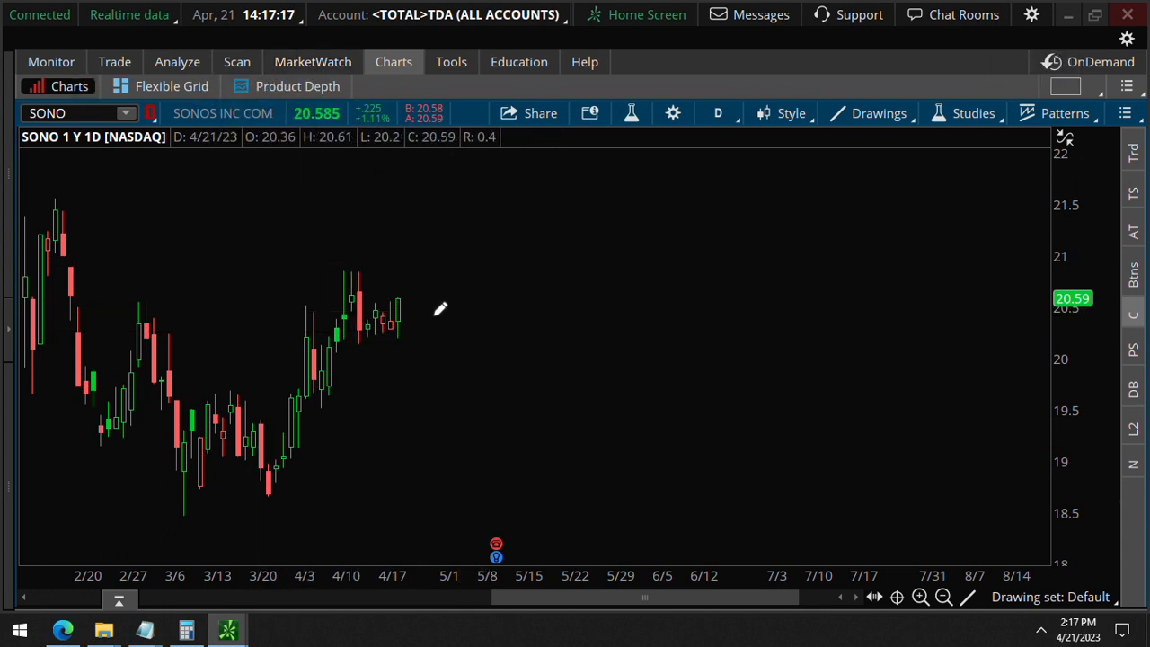
pyautogui.moveTo(413, 308)
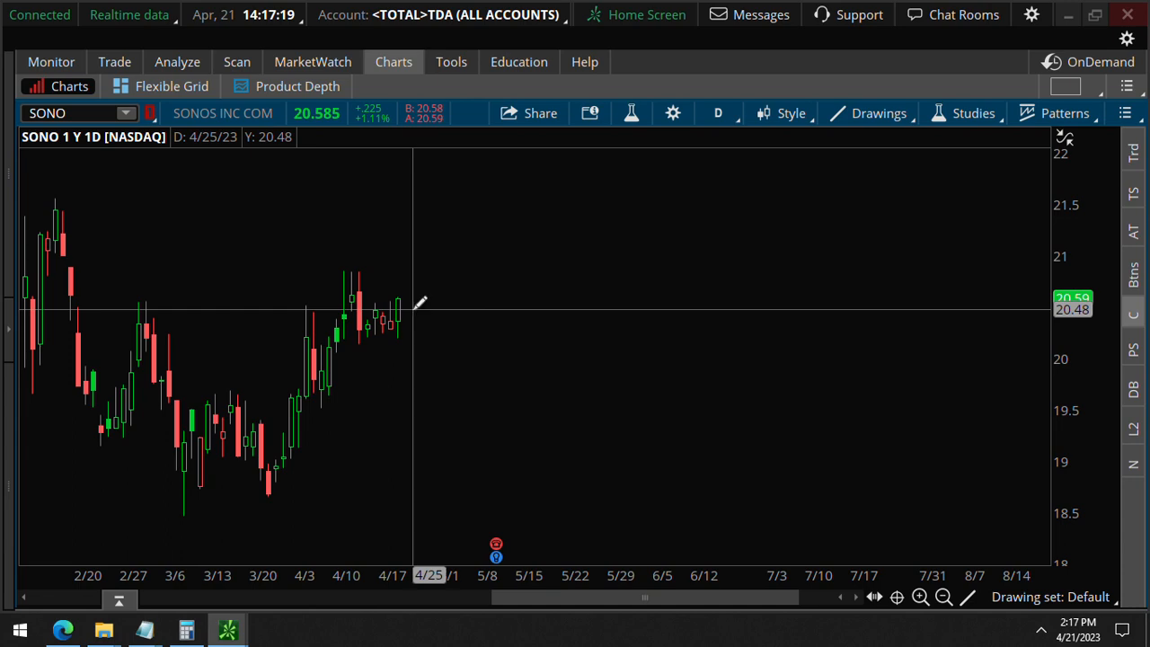
pyautogui.moveTo(417, 301)
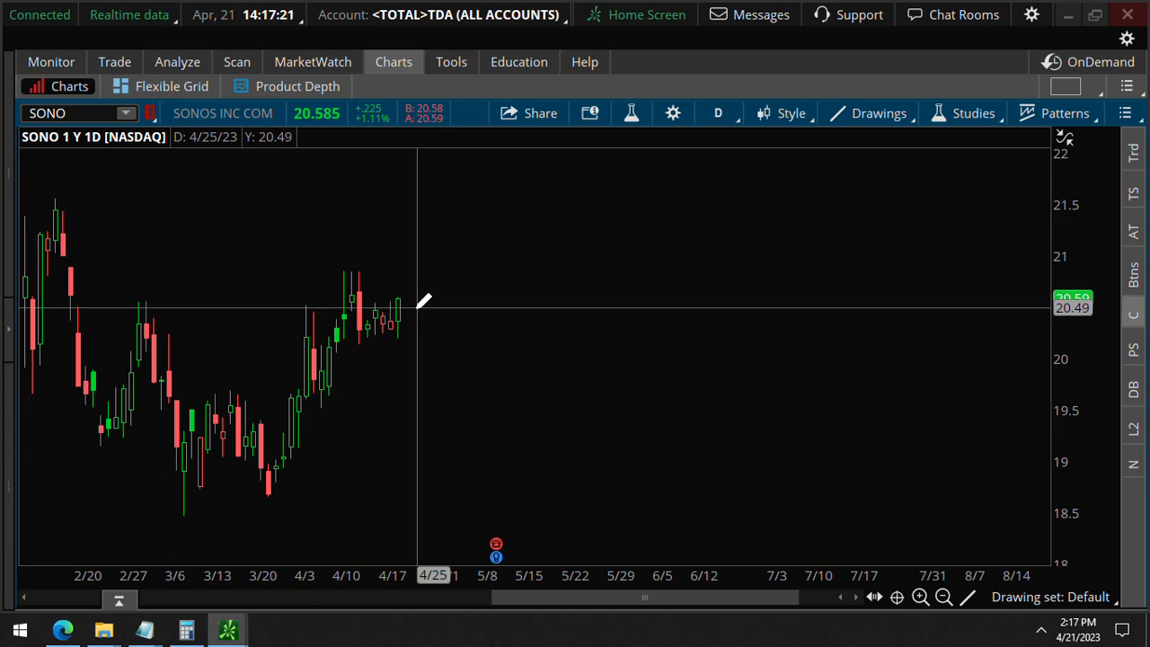